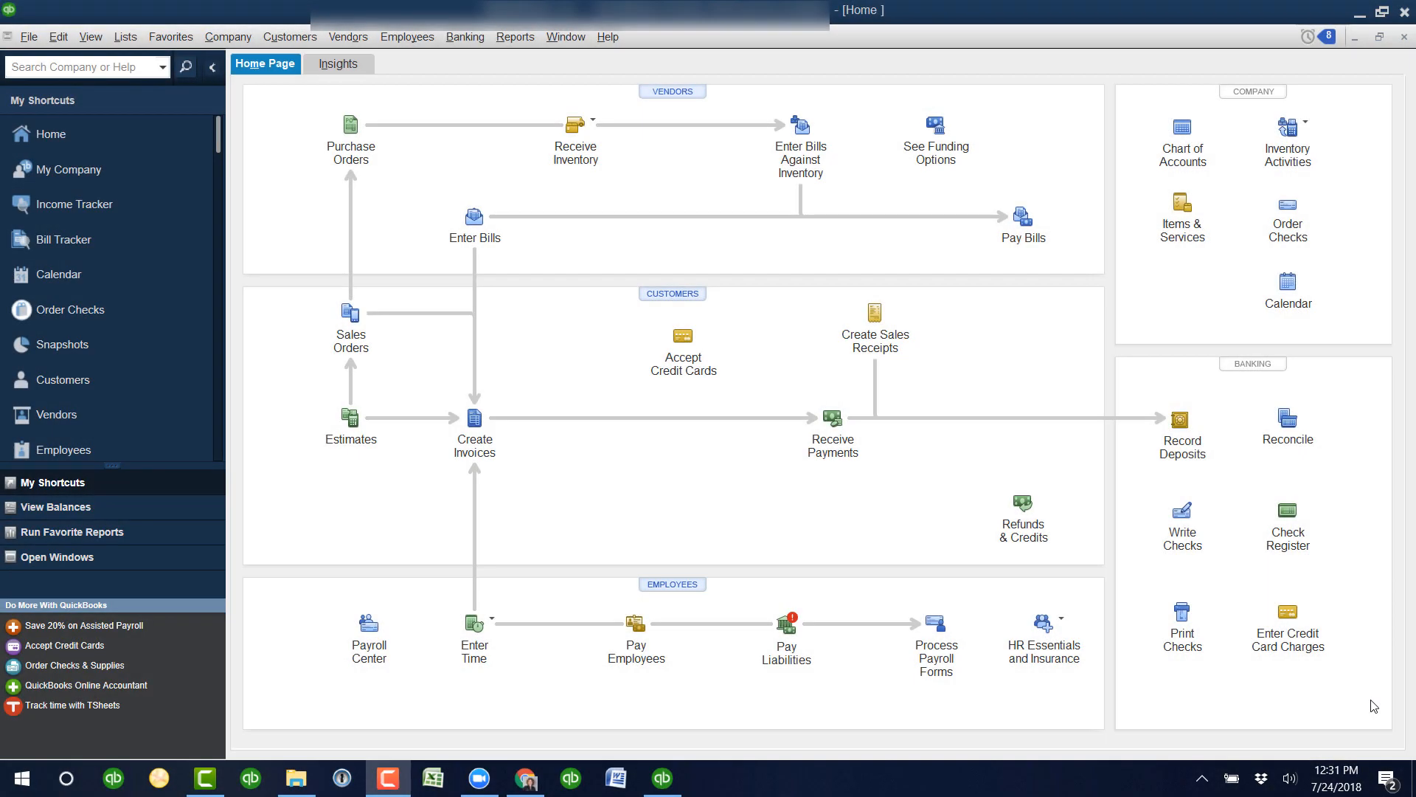
mouse_move(1375, 403)
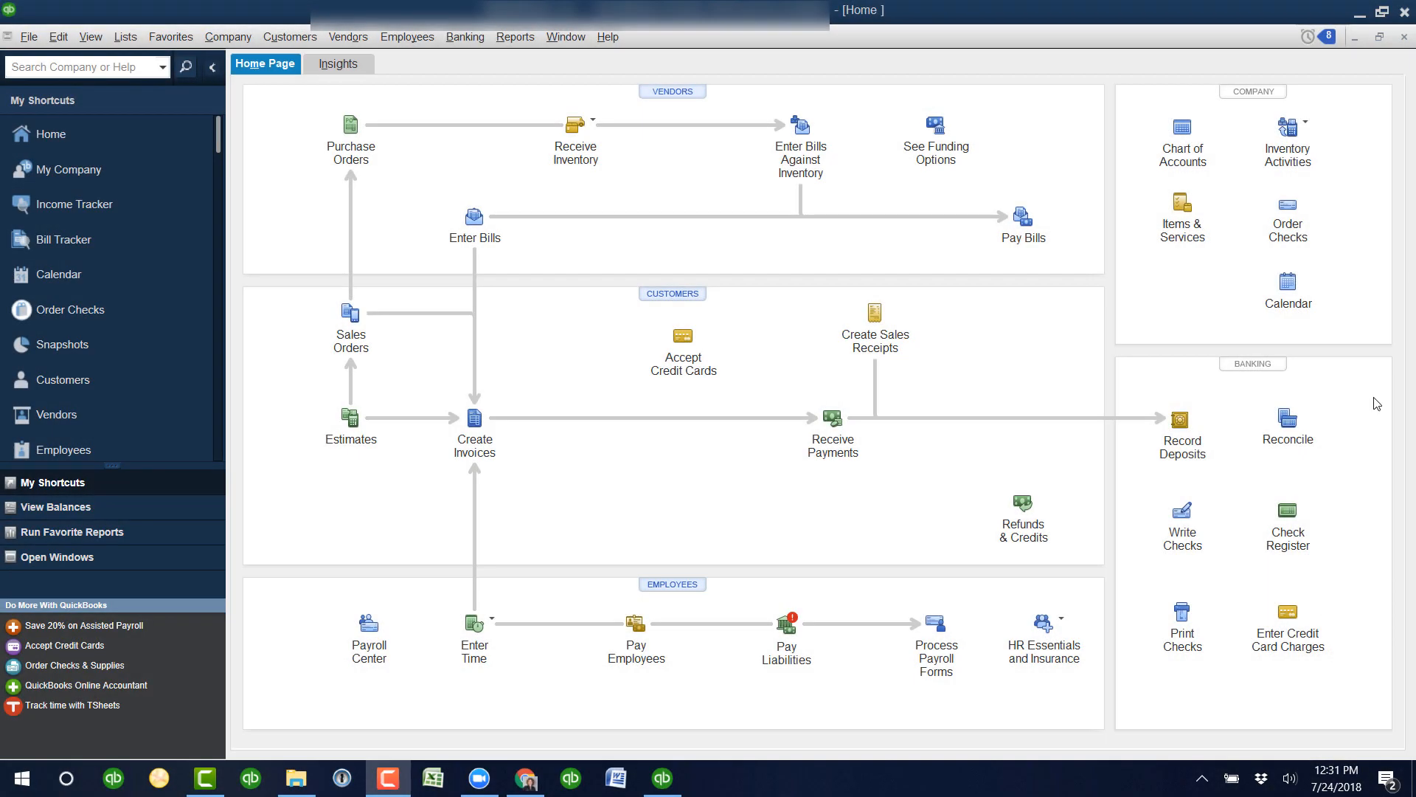
mouse_move(1325, 351)
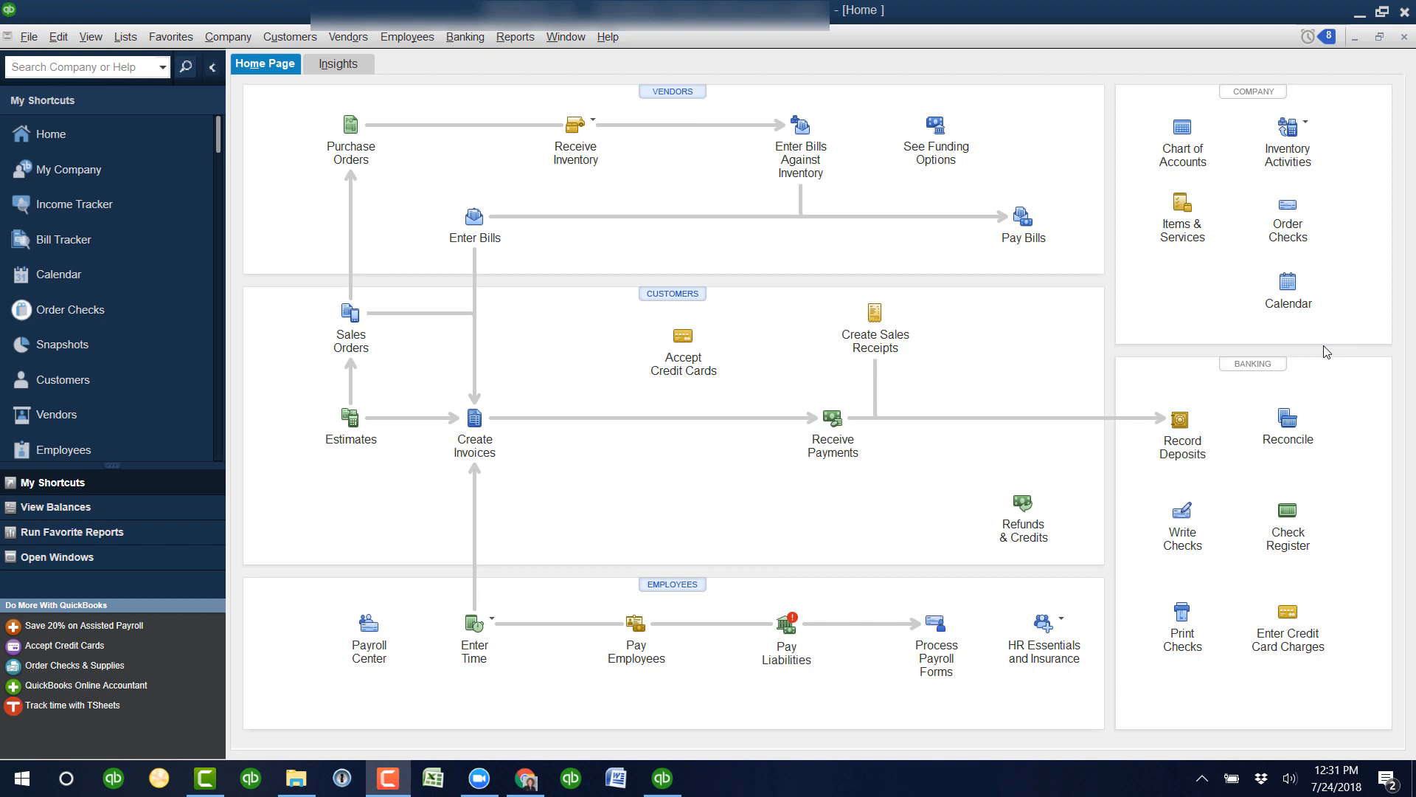
mouse_move(556, 481)
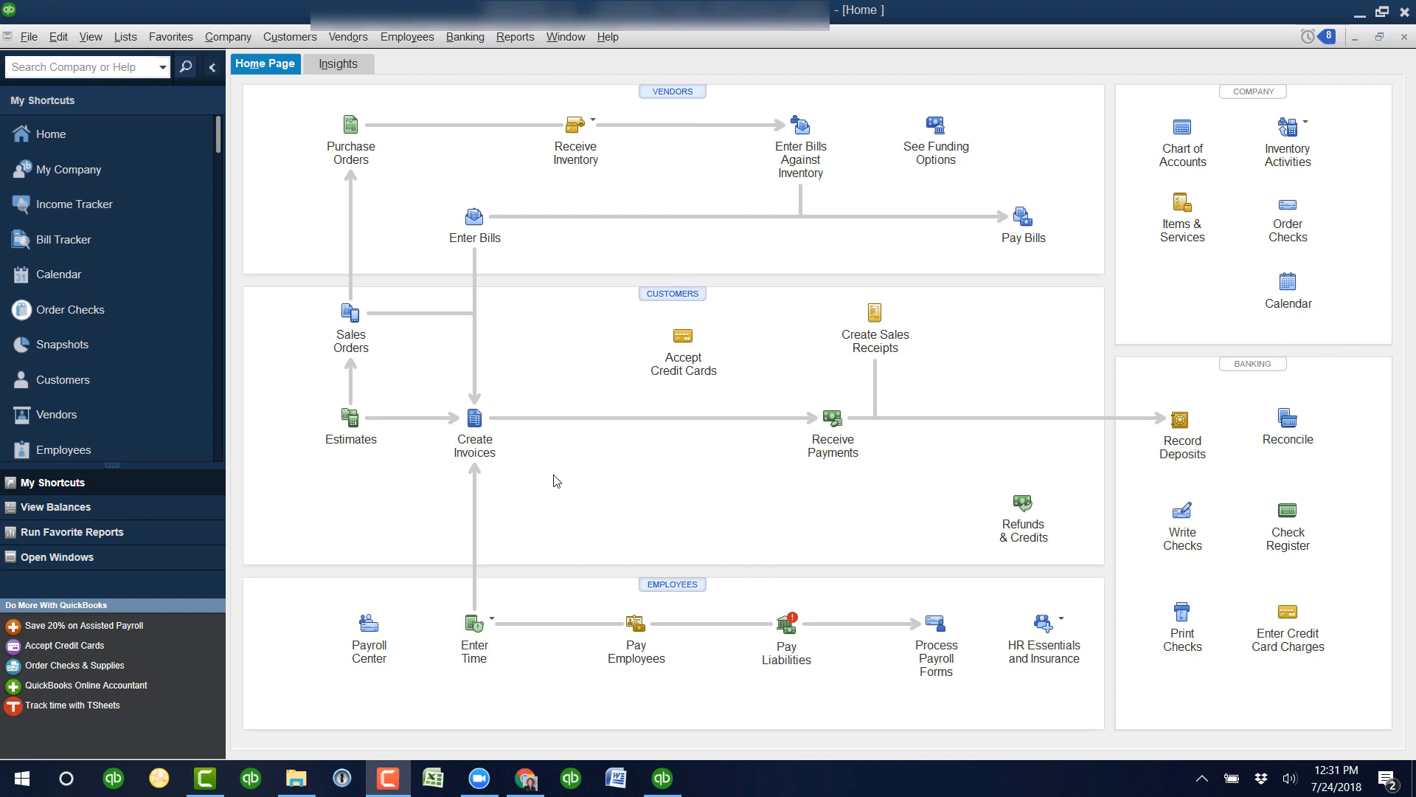
mouse_move(517, 650)
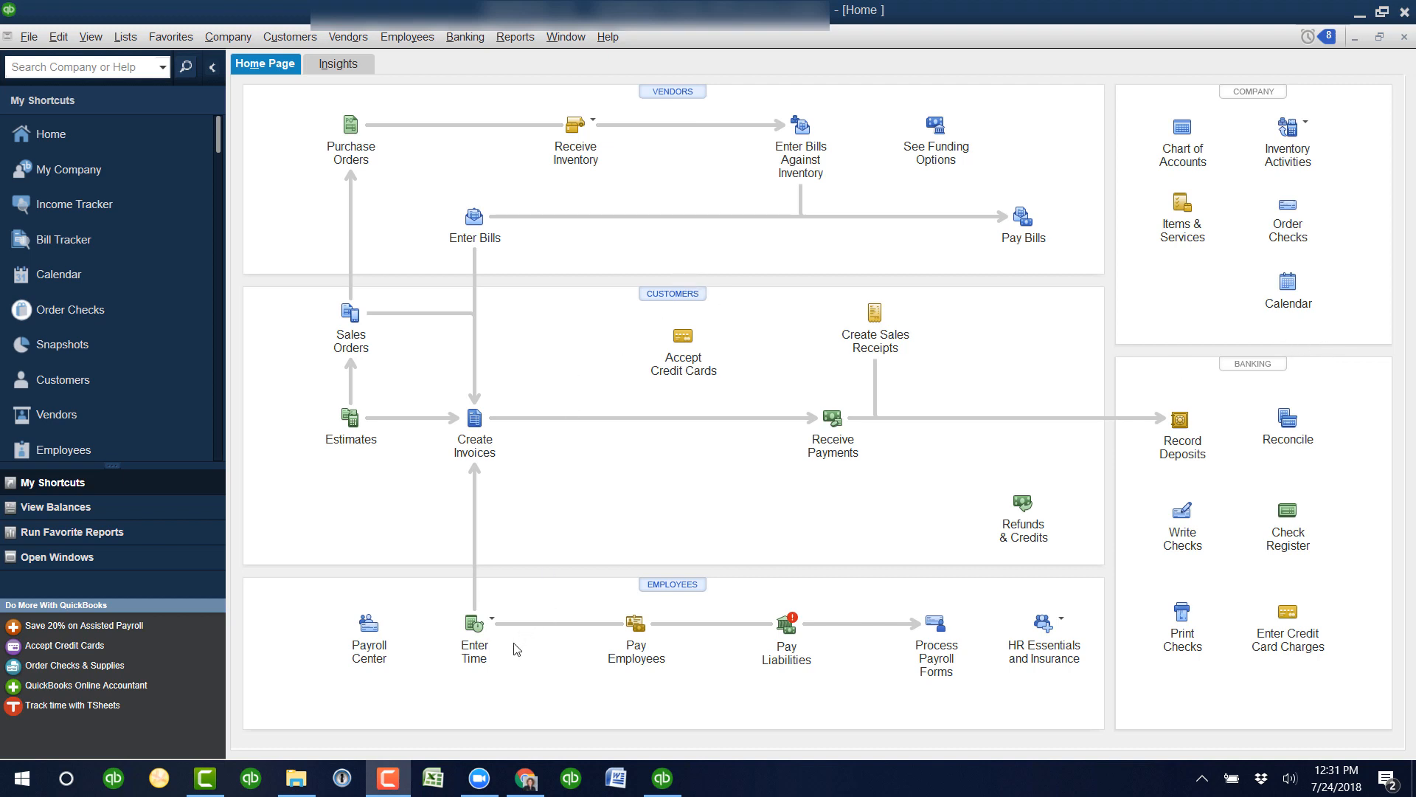
- Show the Payroll Item List from the Lists menu and reveal the Payroll Item actions
click(124, 37)
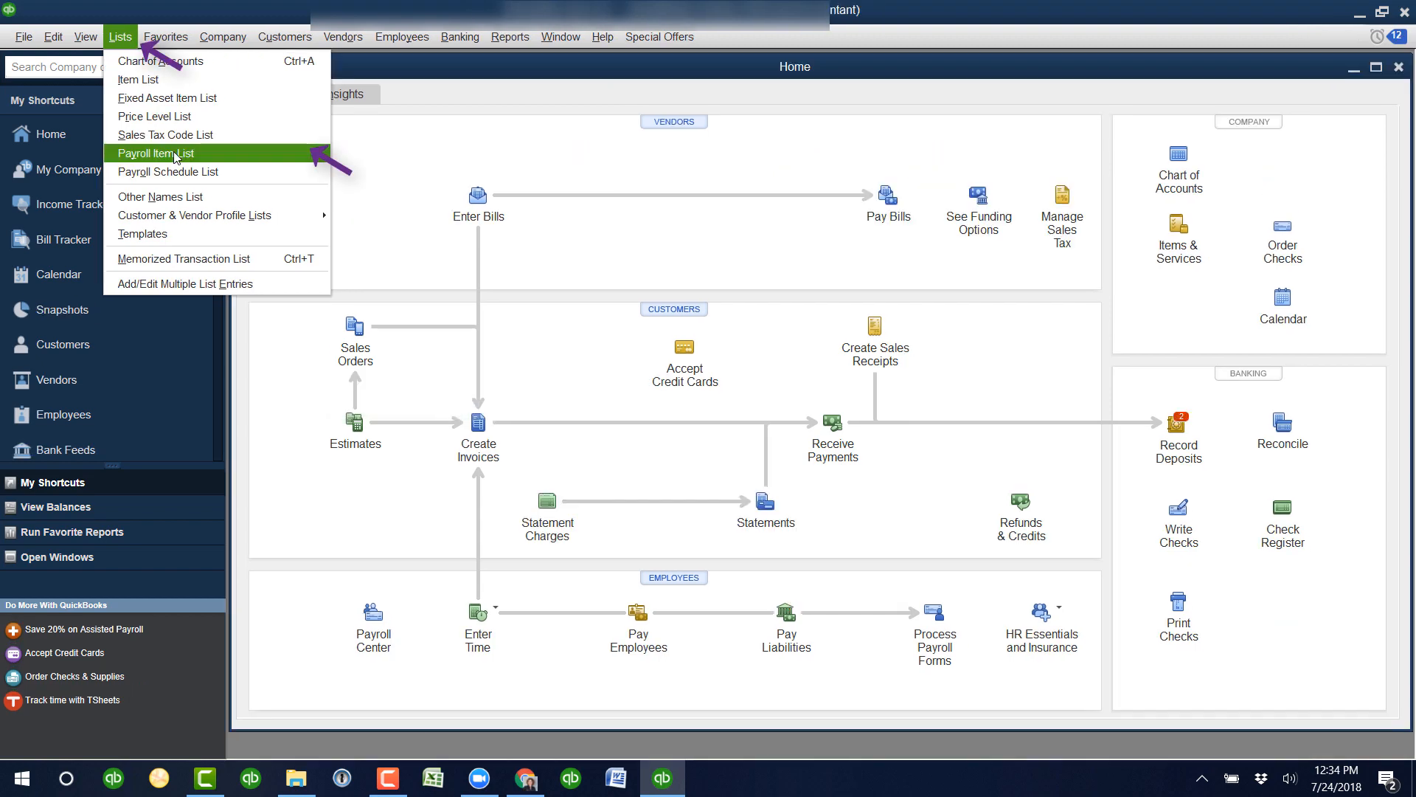
click(158, 153)
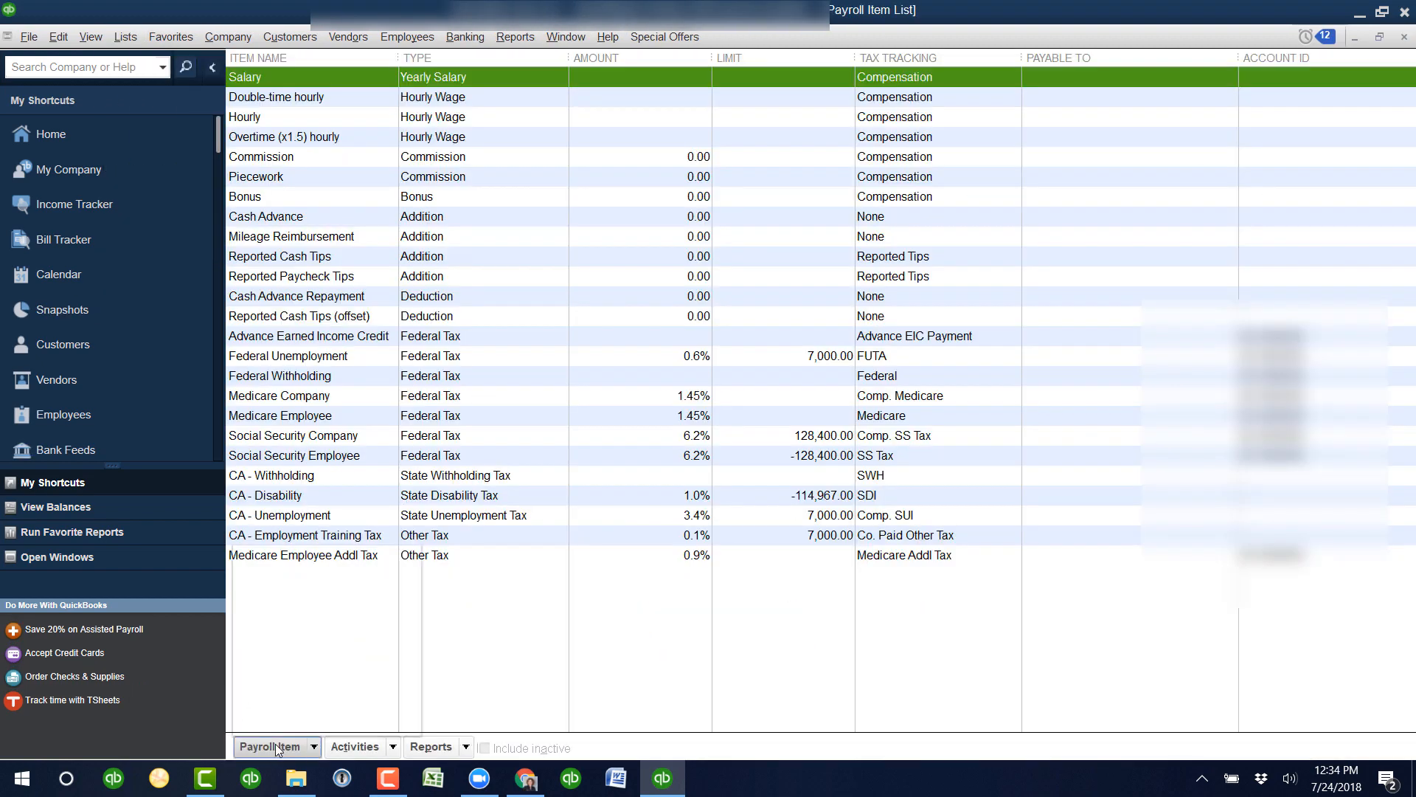
click(276, 747)
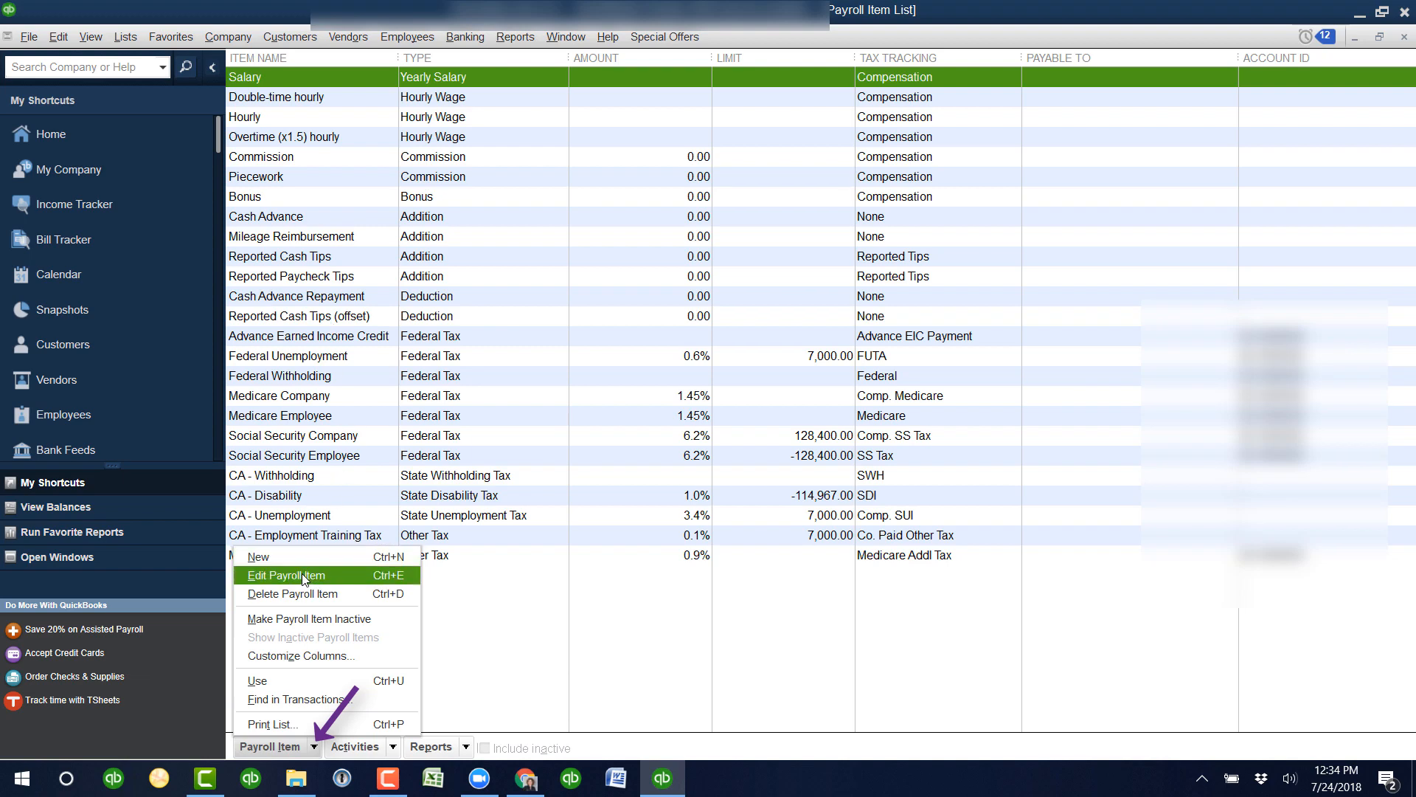
mouse_move(258, 556)
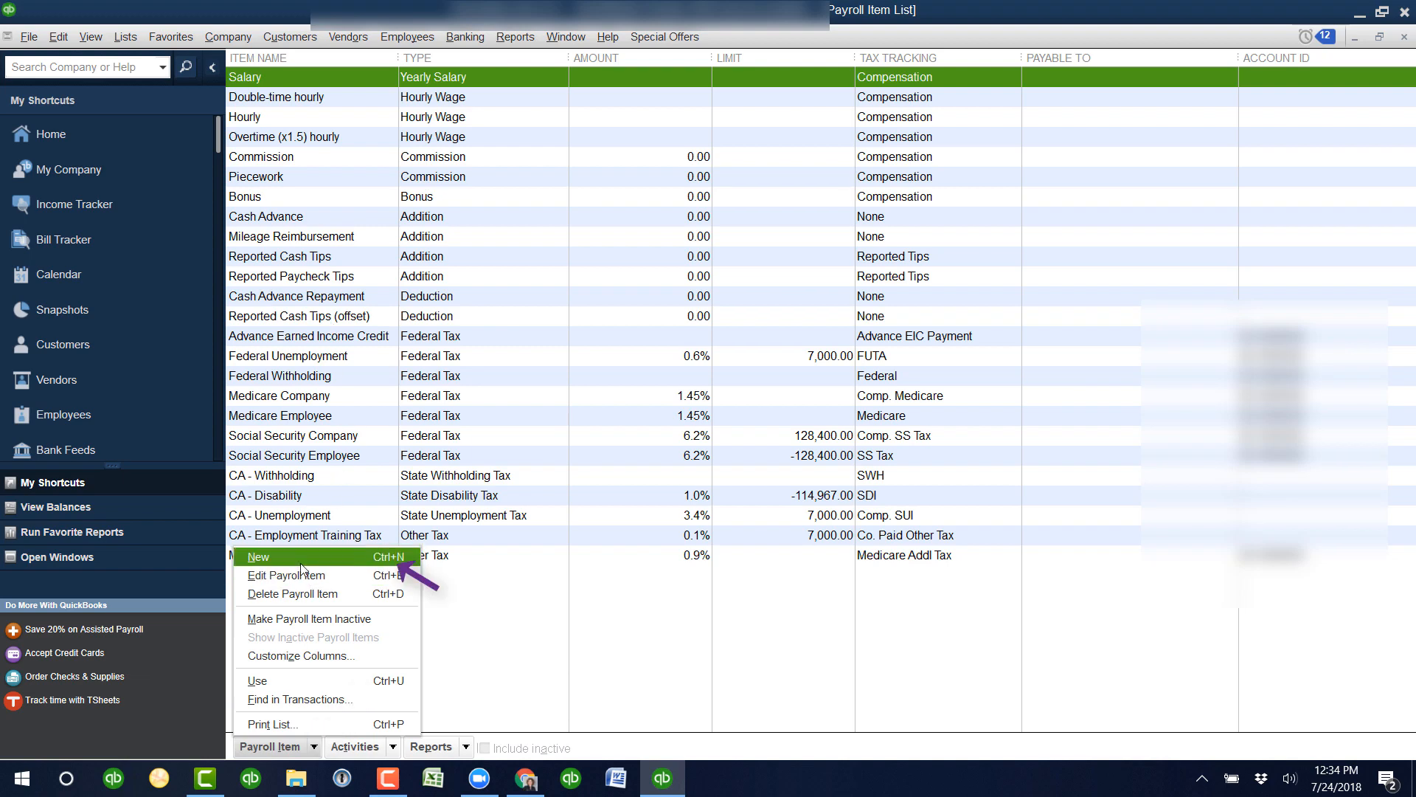
- Create Paid Time Off items via EZ Setup with both sick and vacation time off, then finish
click(258, 556)
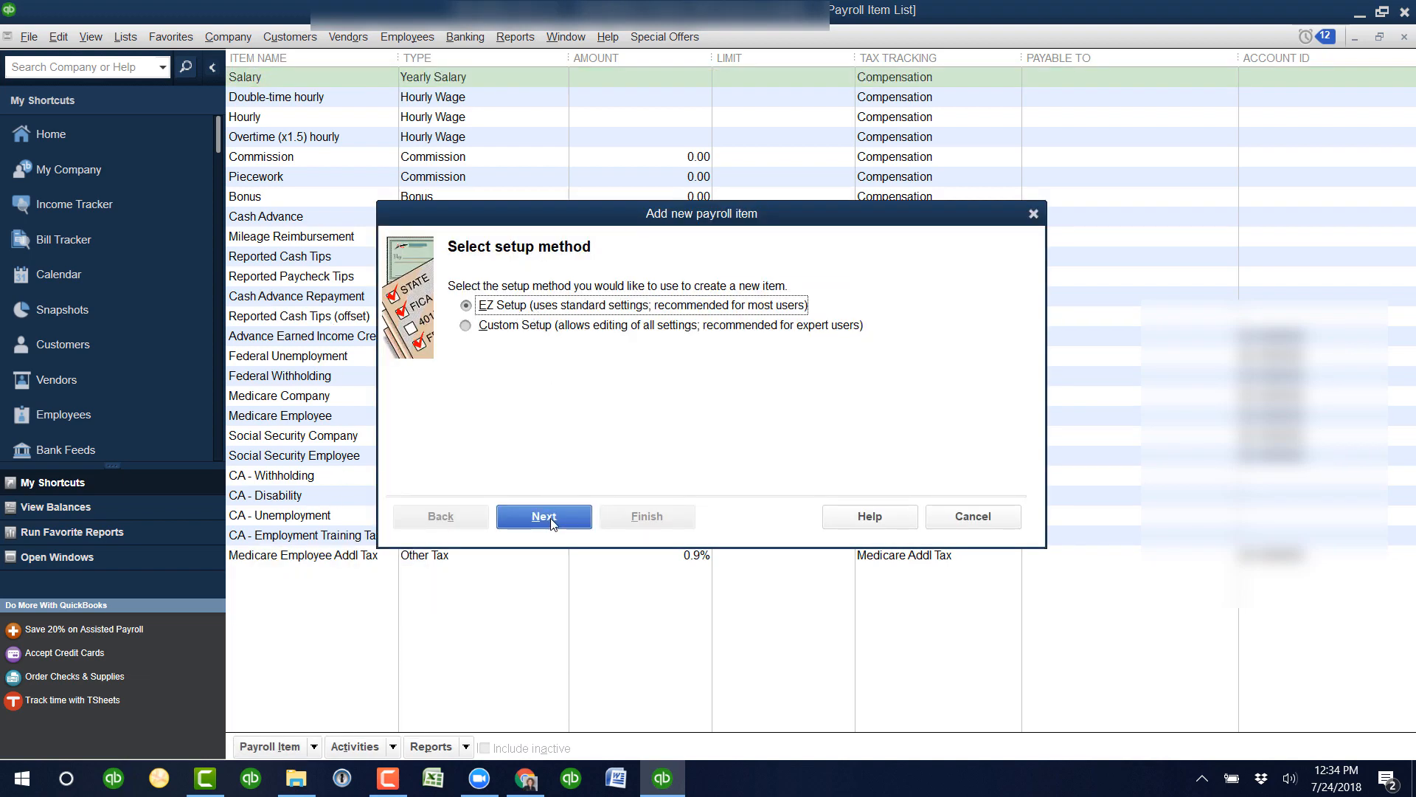
click(545, 517)
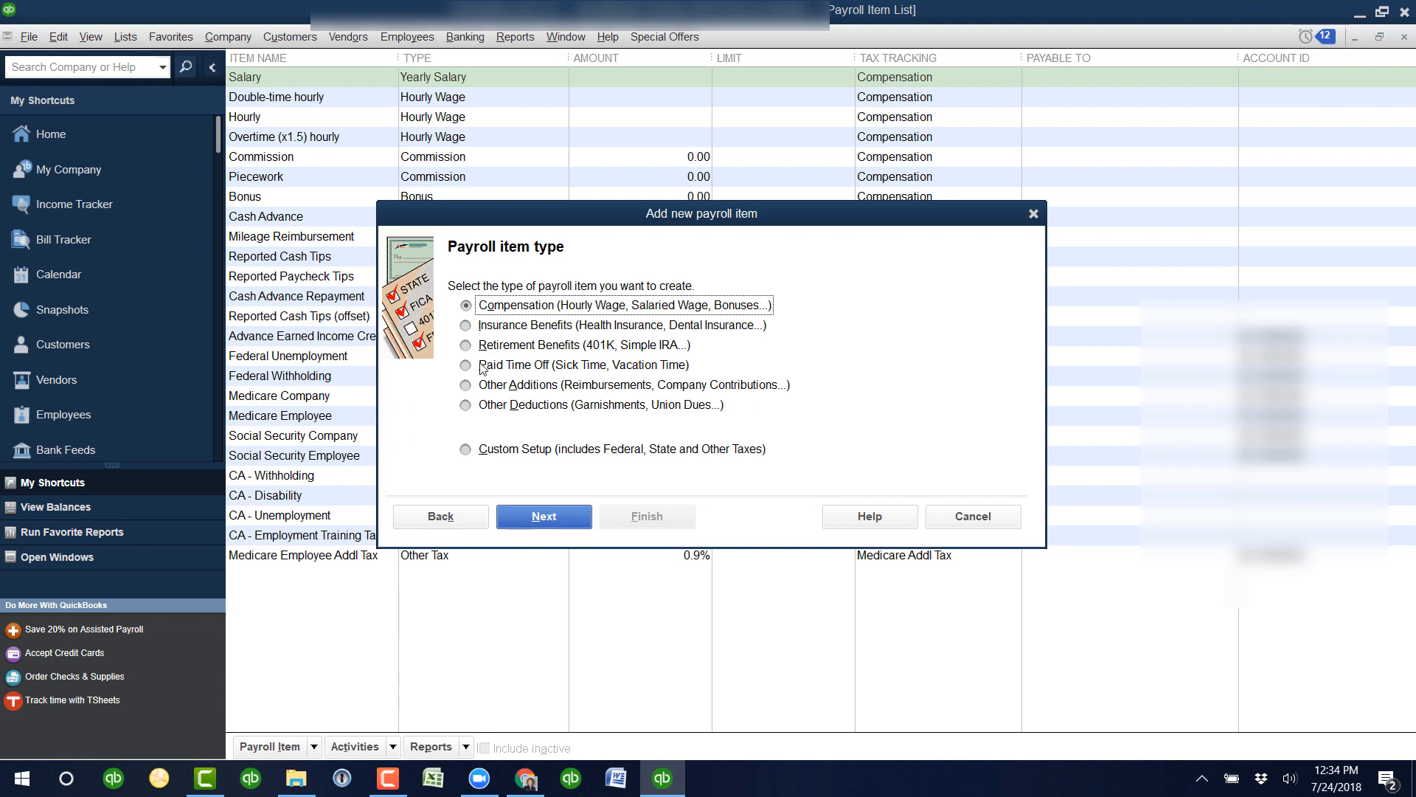
click(466, 364)
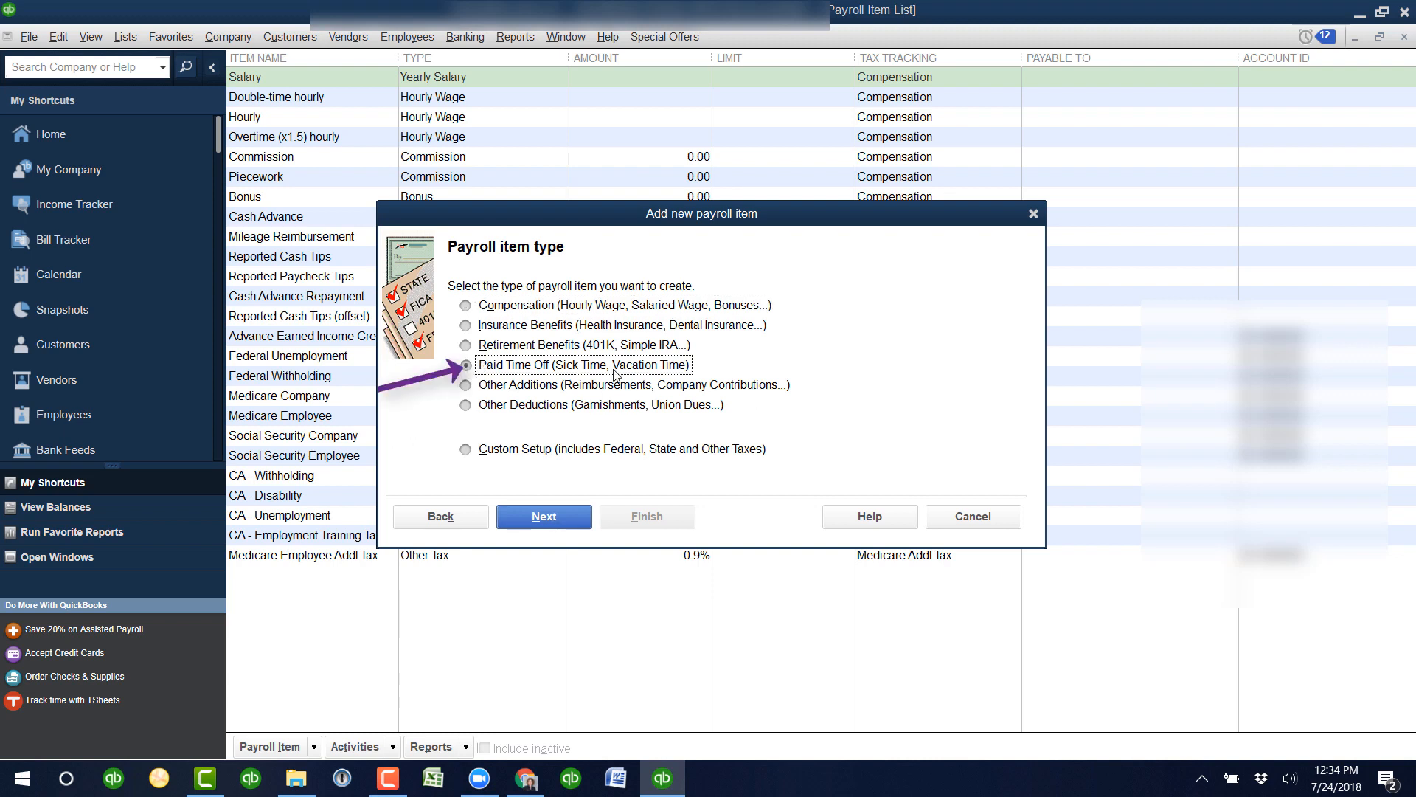
mouse_move(543, 516)
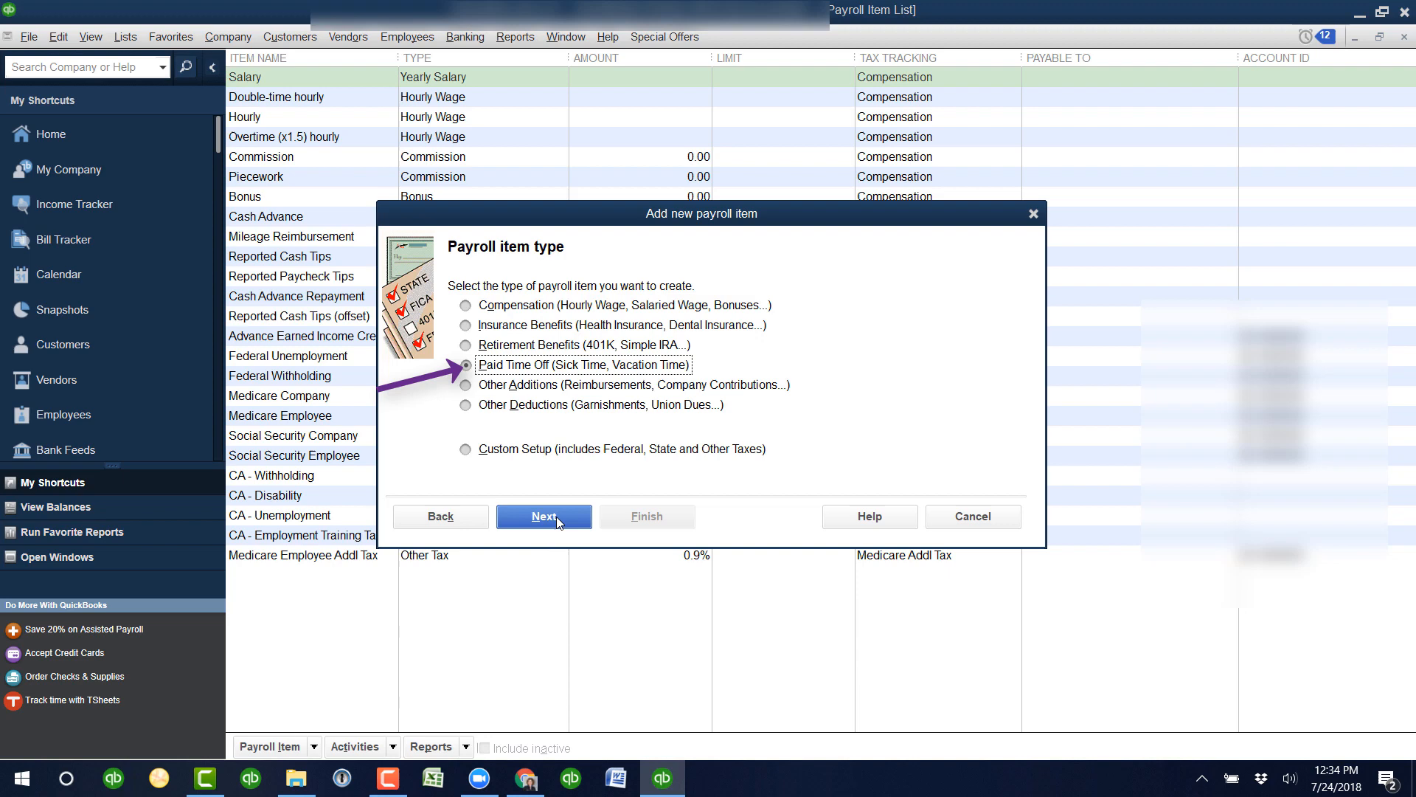
click(543, 517)
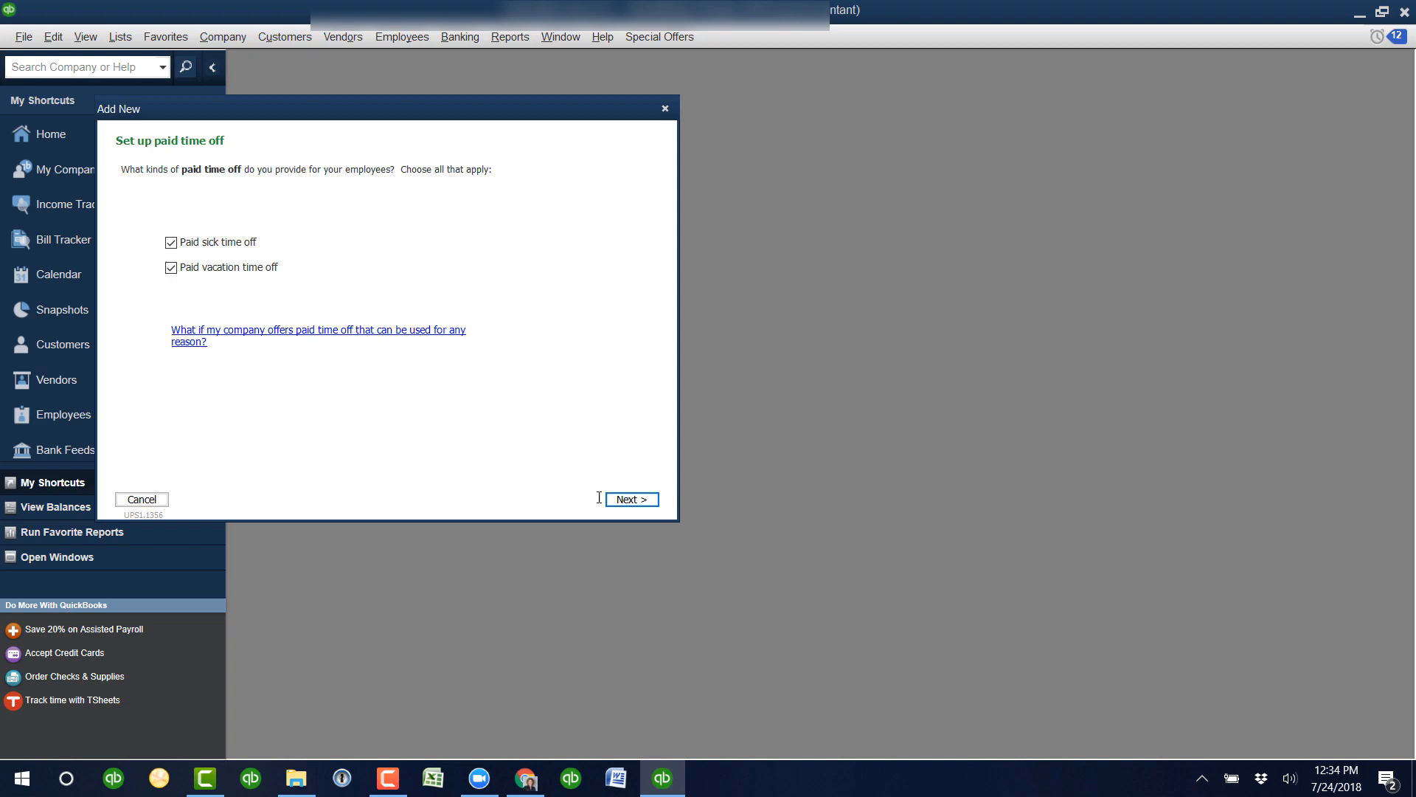
click(630, 499)
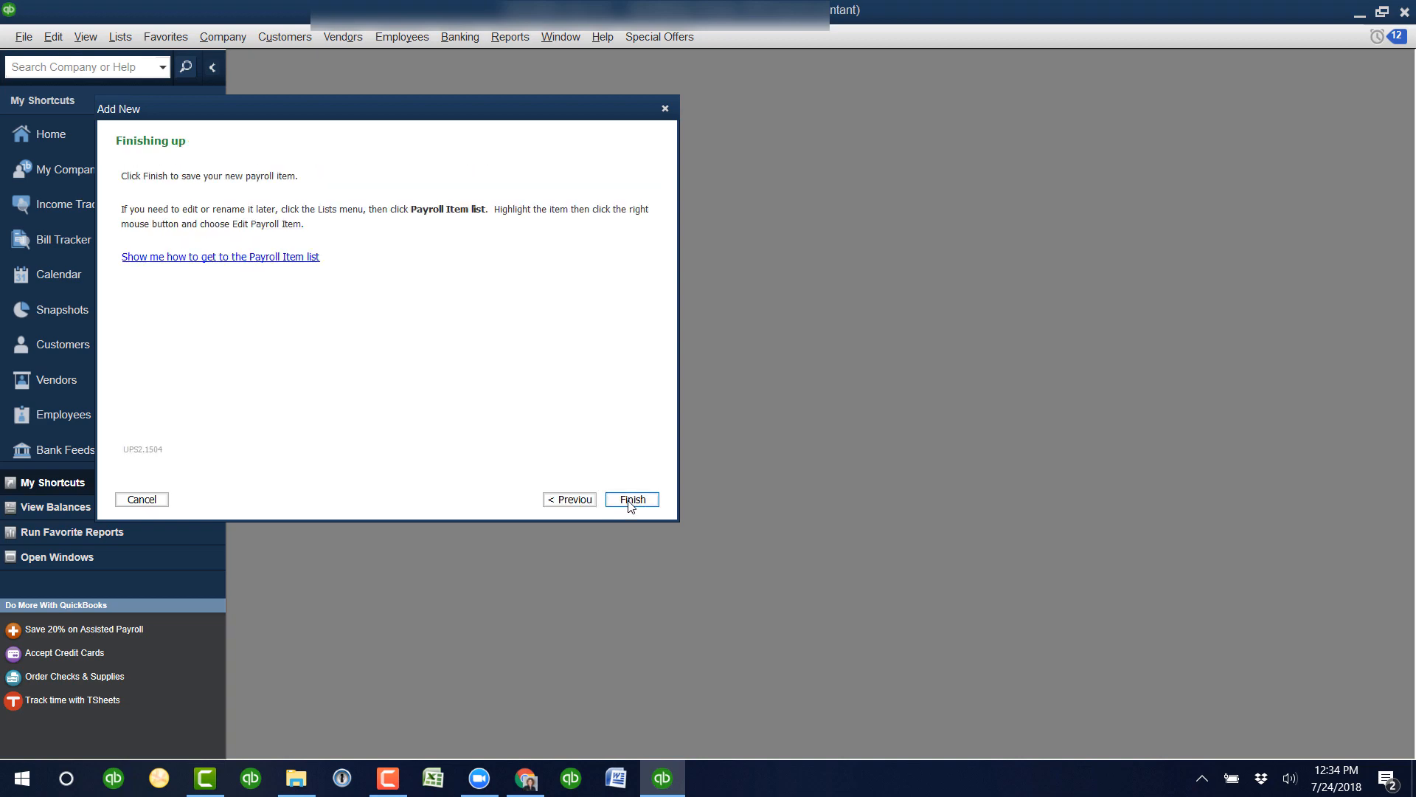
click(633, 500)
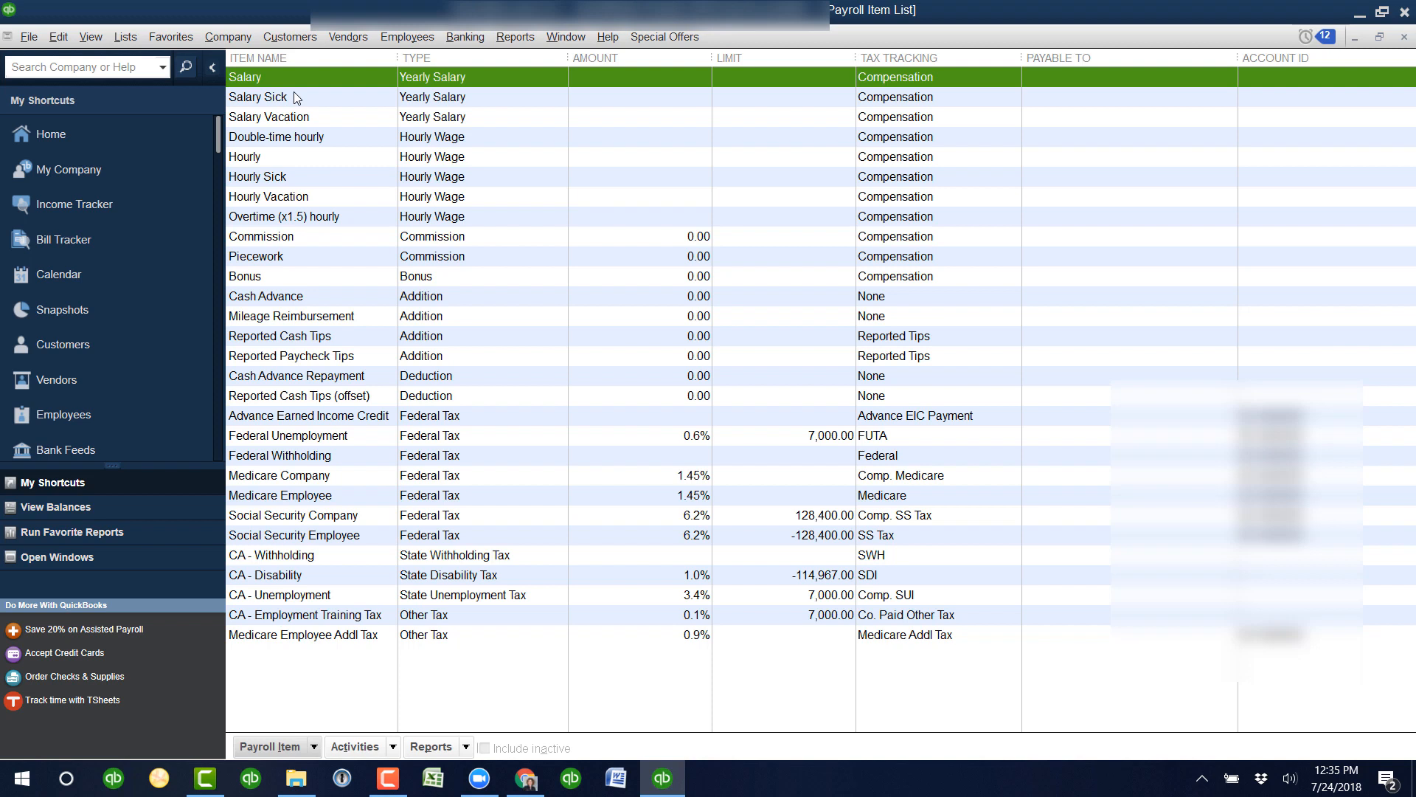
- Select the new Salary Vacation item, then start Pay Employees
click(289, 117)
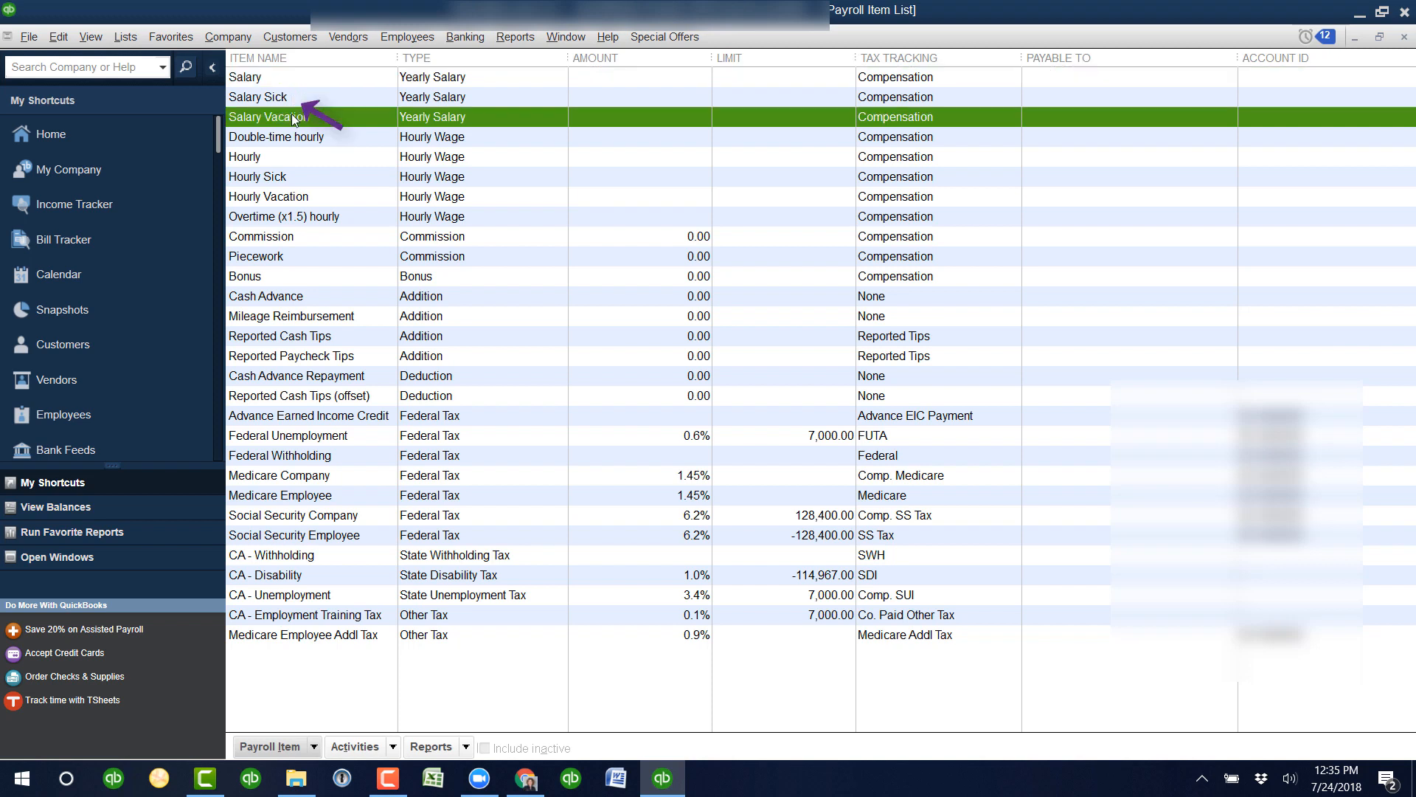
mouse_move(297, 82)
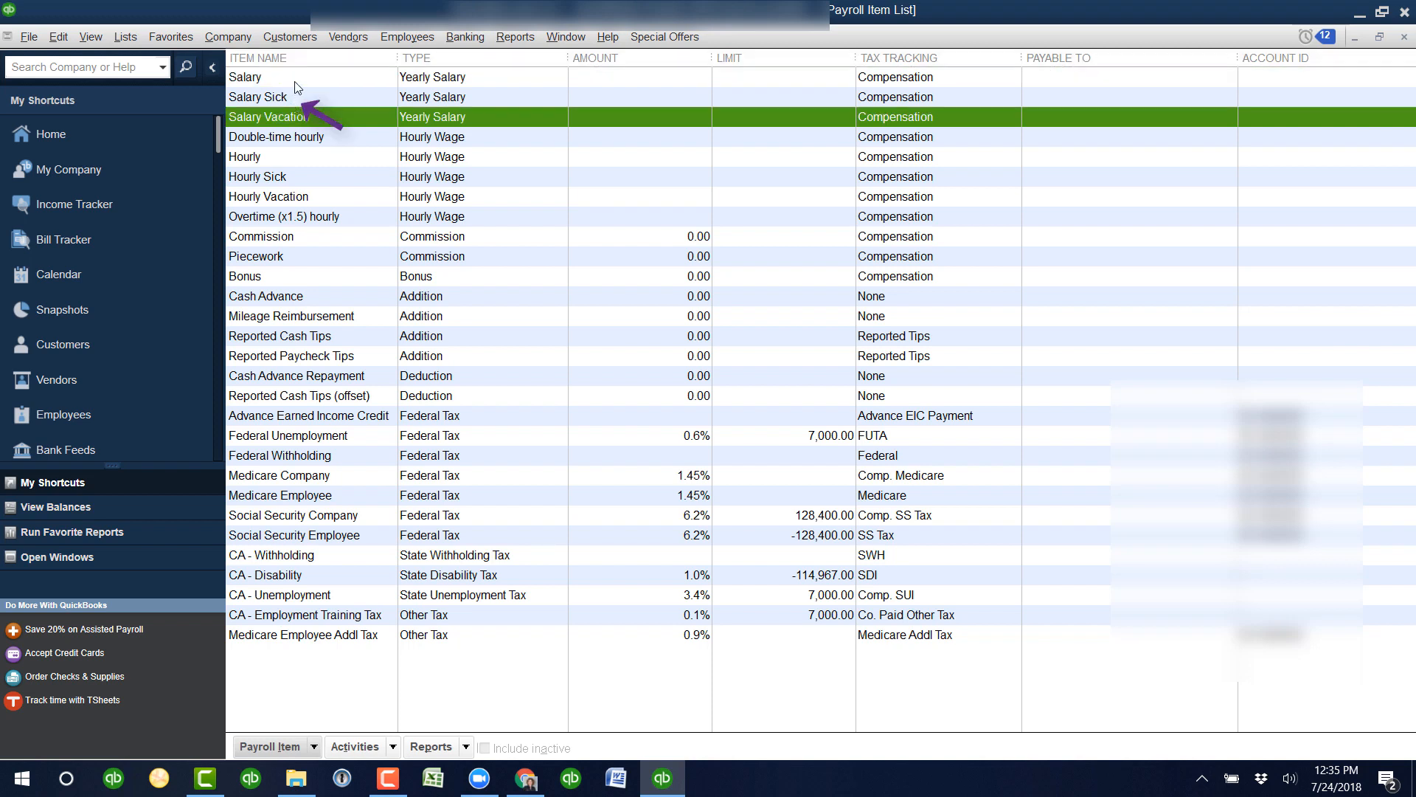
click(245, 77)
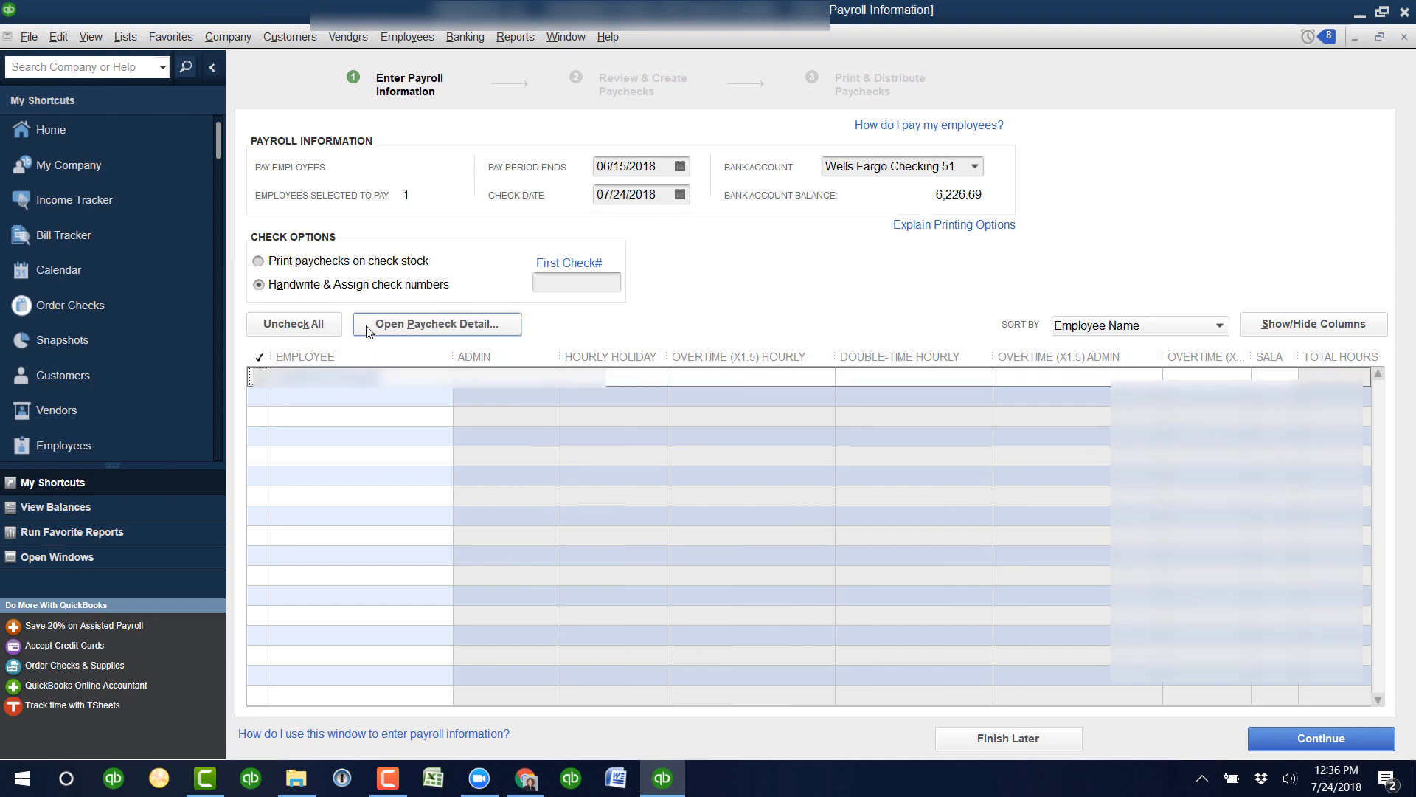
- In the employee's paycheck detail, change the Salary line hours from 80 to 56
click(437, 323)
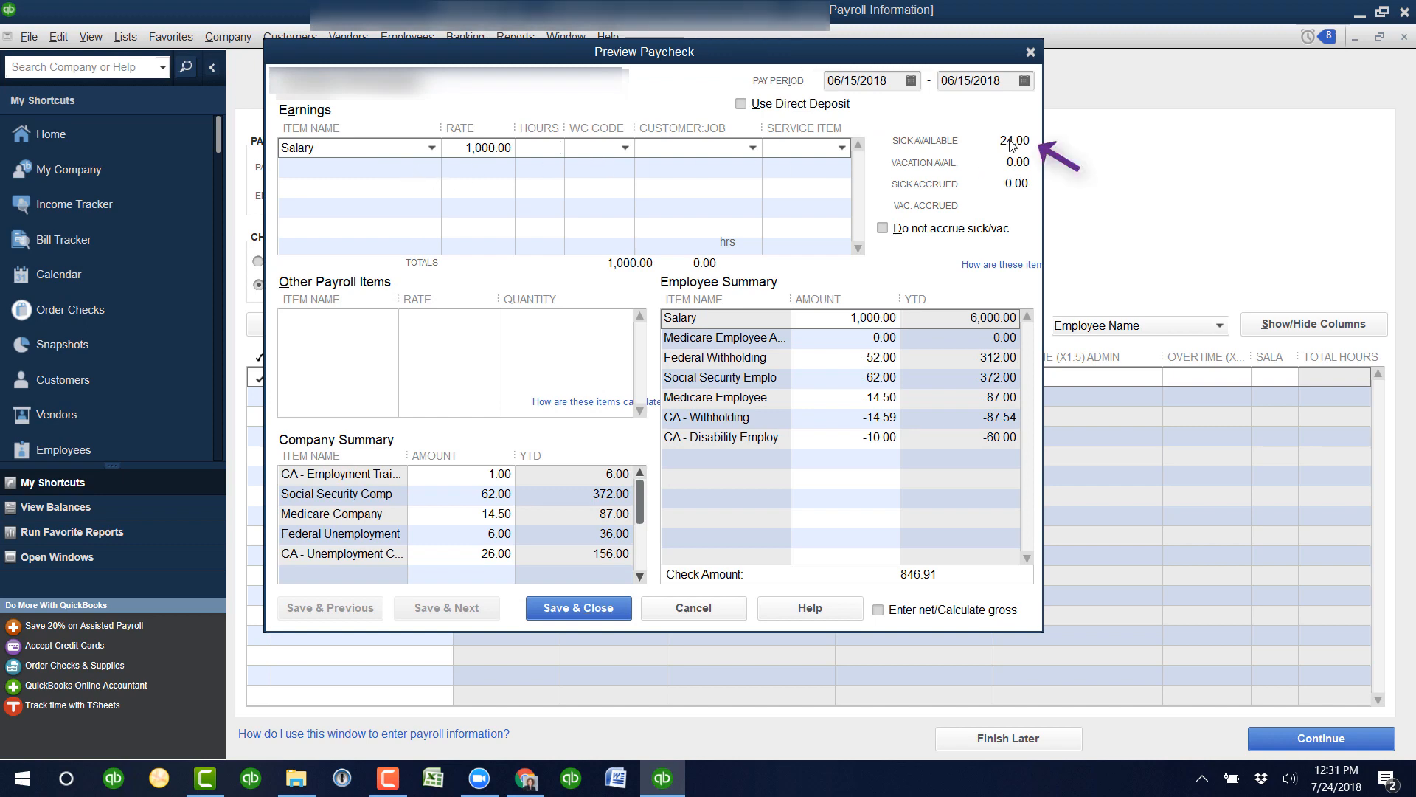
click(357, 168)
text(80)
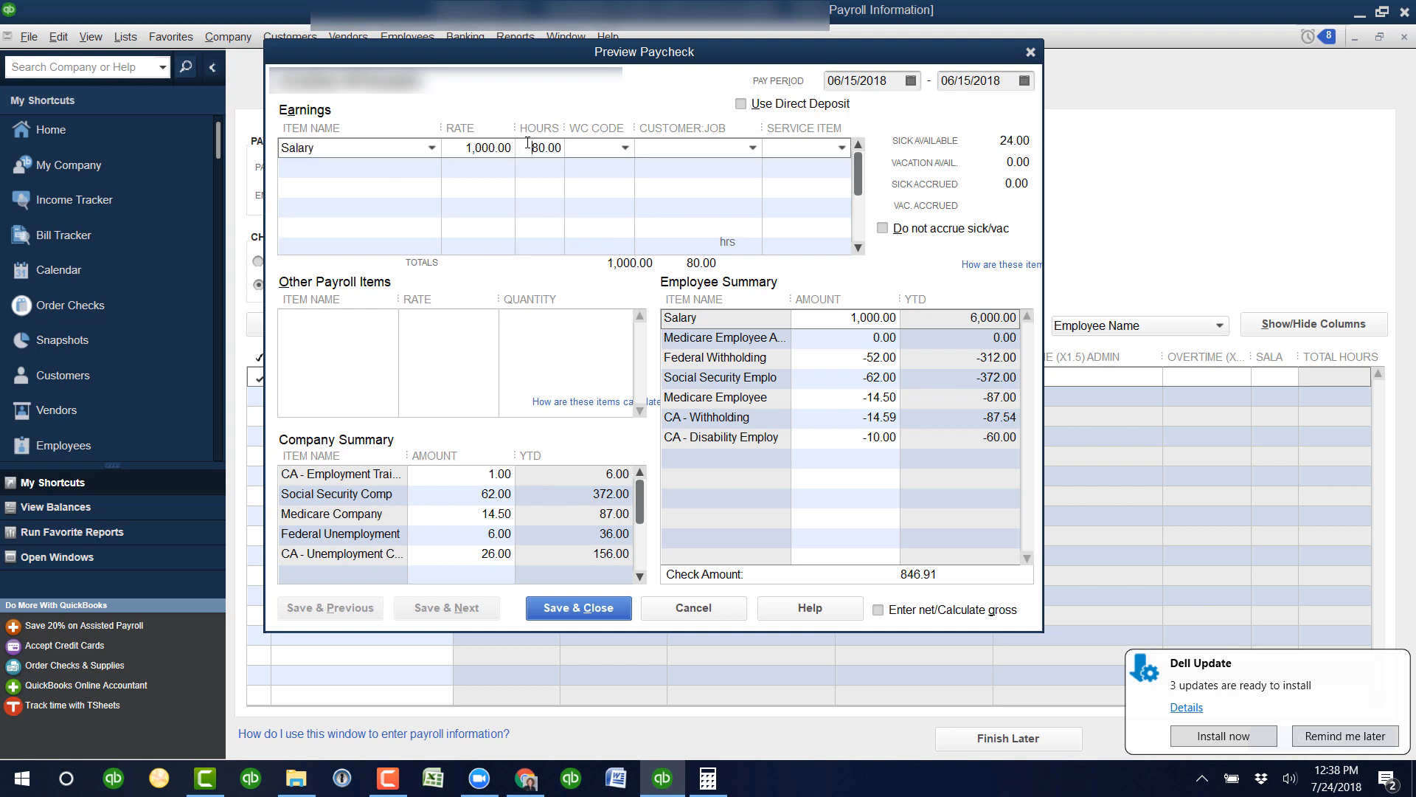
double_click(545, 148)
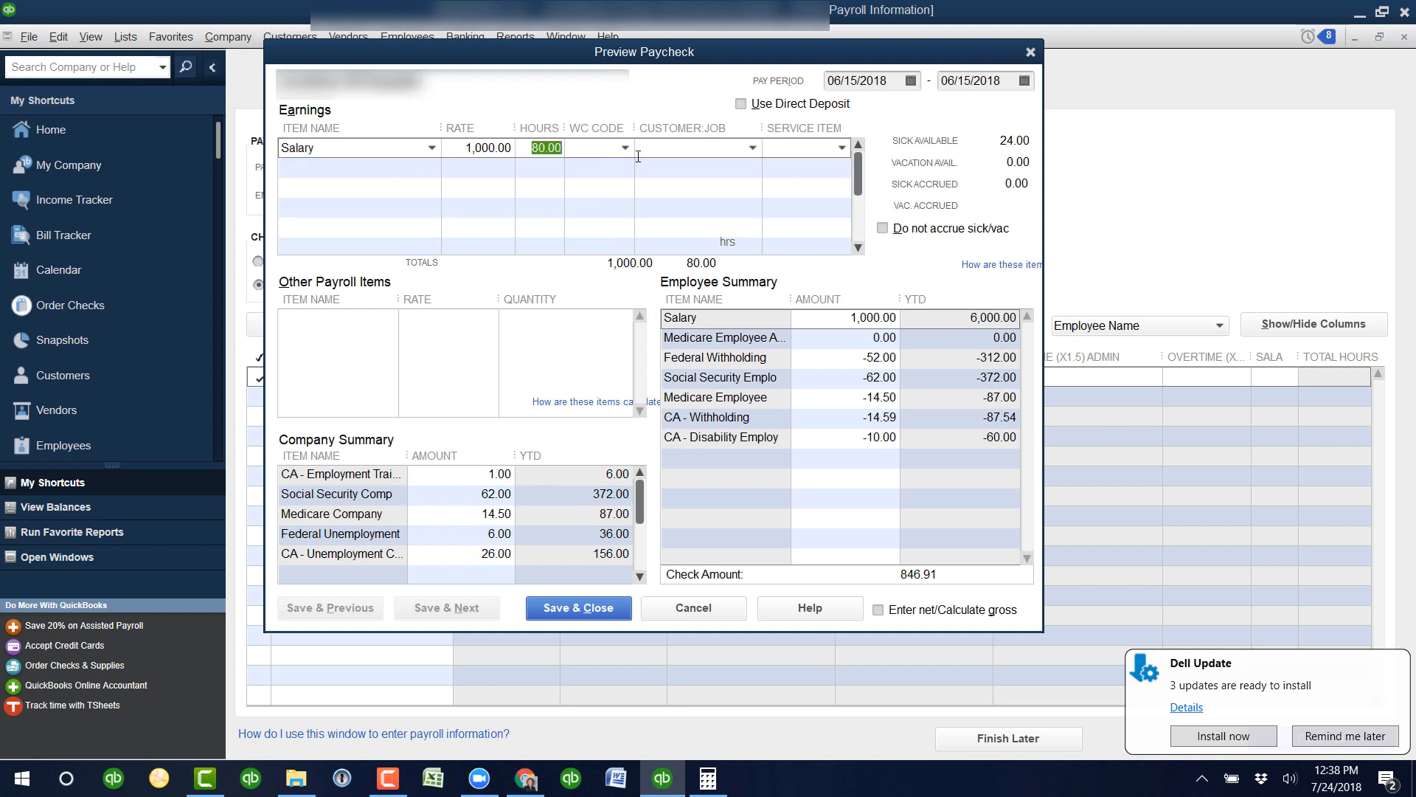
text(56)
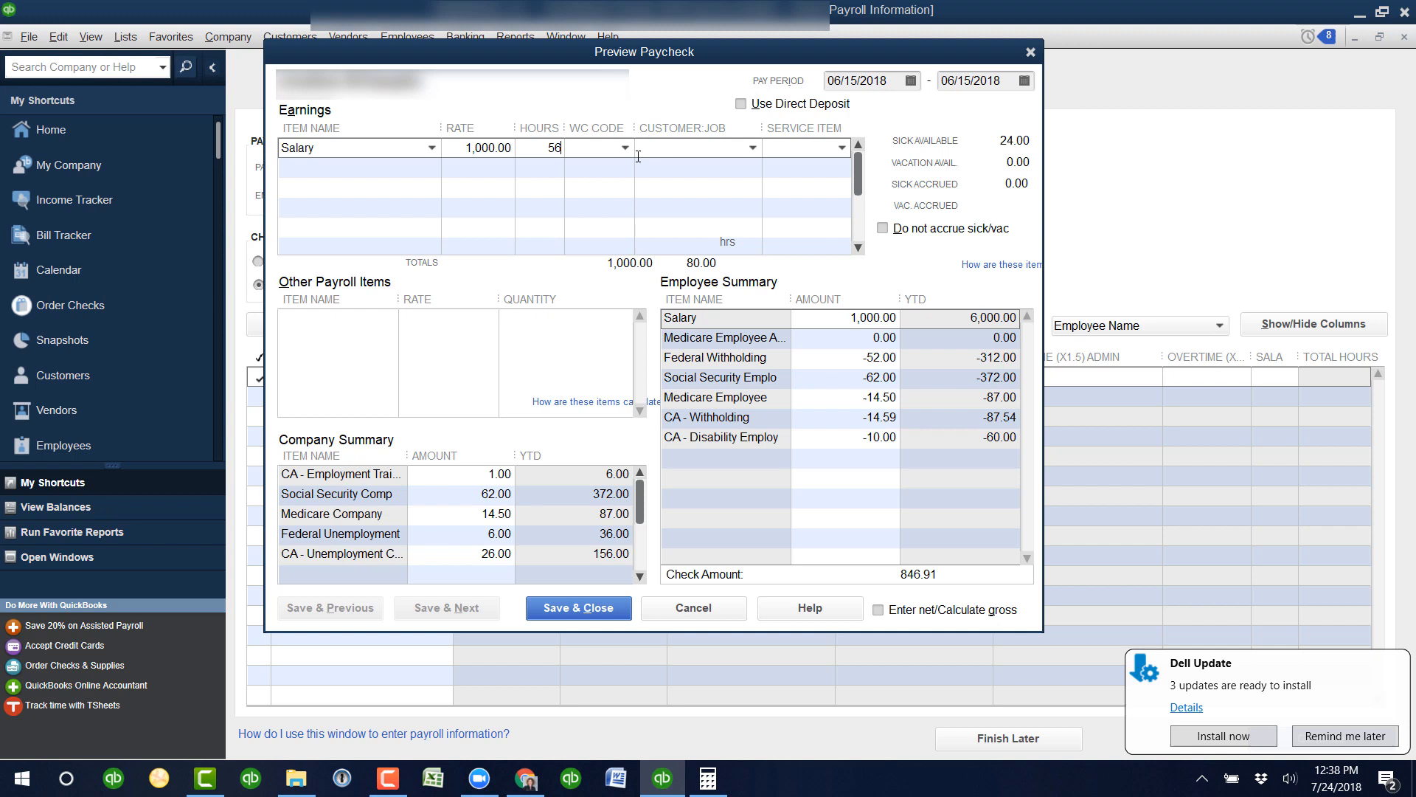